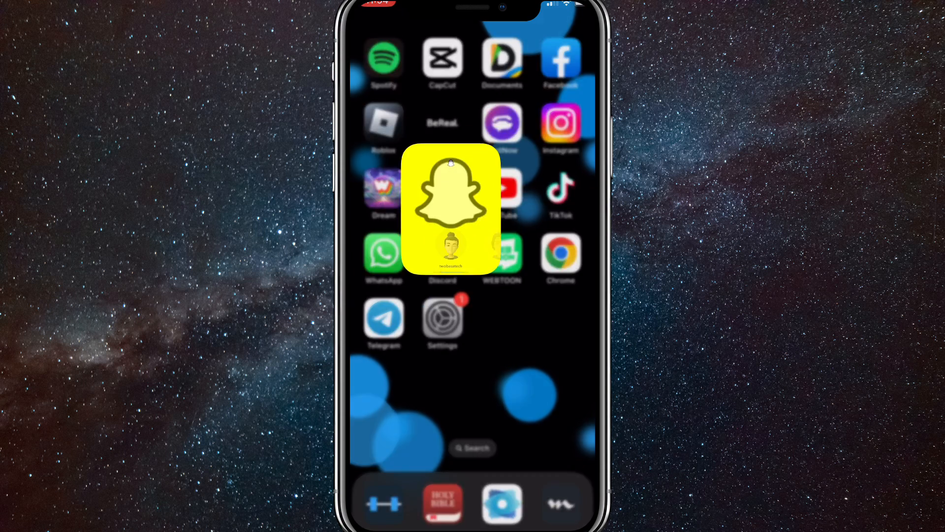
- Launch Snapchat to its Log In screen with the username filled, then switch to a new Chrome tab
left_click(453, 210)
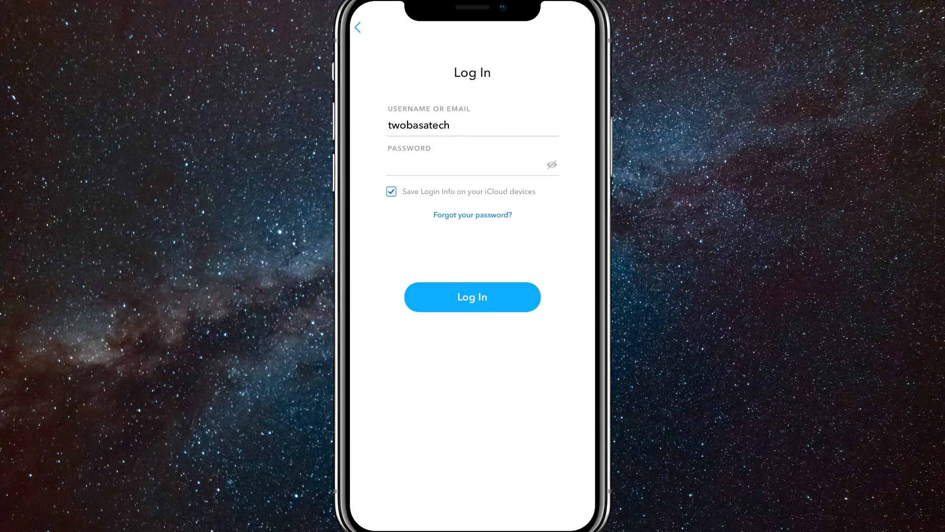
left_click(472, 296)
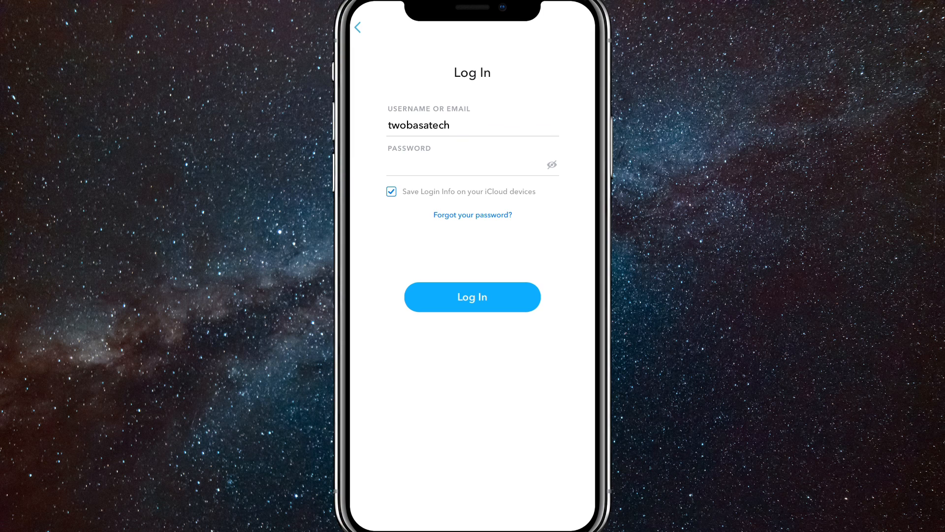
left_click(472, 297)
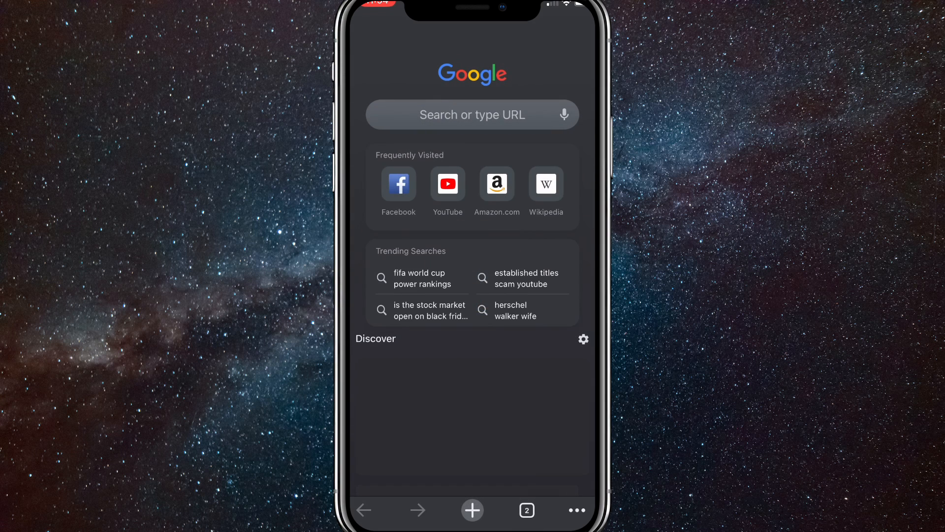
- Navigate to support.snapchat.com via the address bar by entering 'support'
left_click(472, 114)
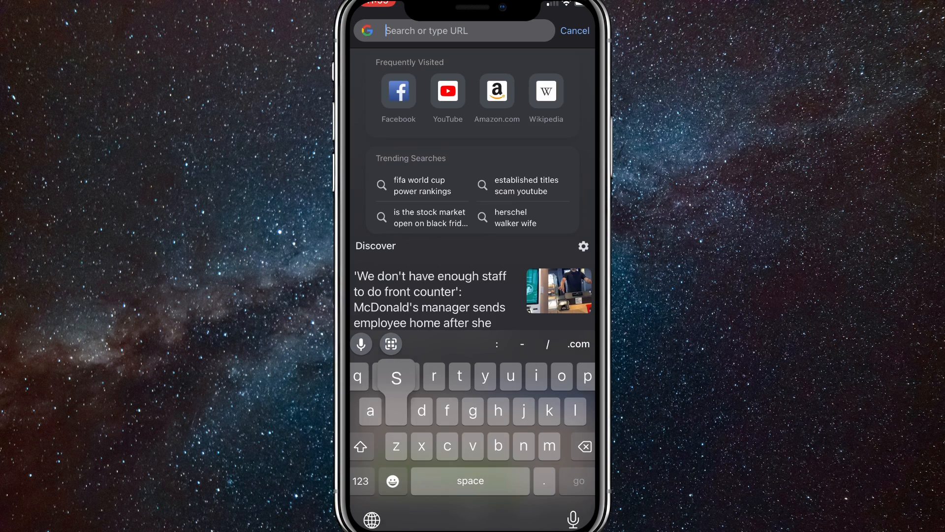
type("support.snapchat.com")
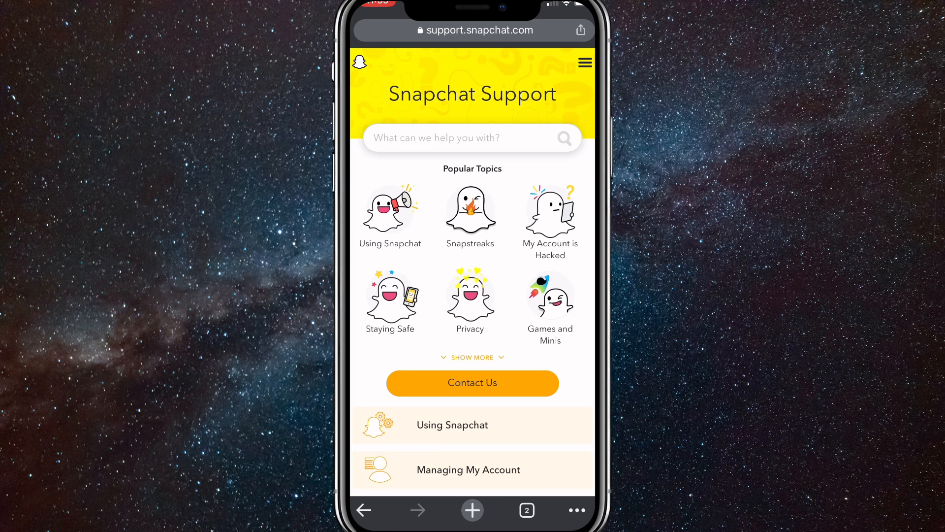
- Reach Contact Us and choose 'I can't access my account'
scroll("down", 3)
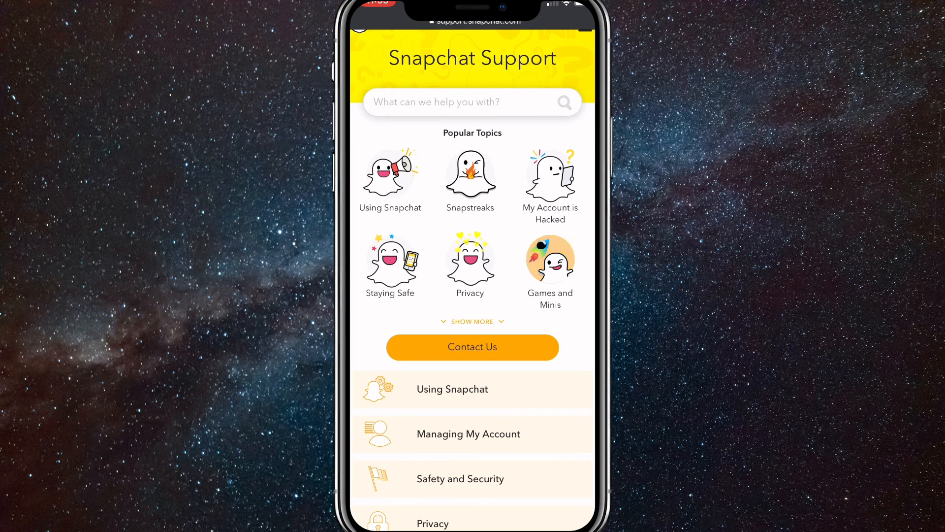
left_click(473, 347)
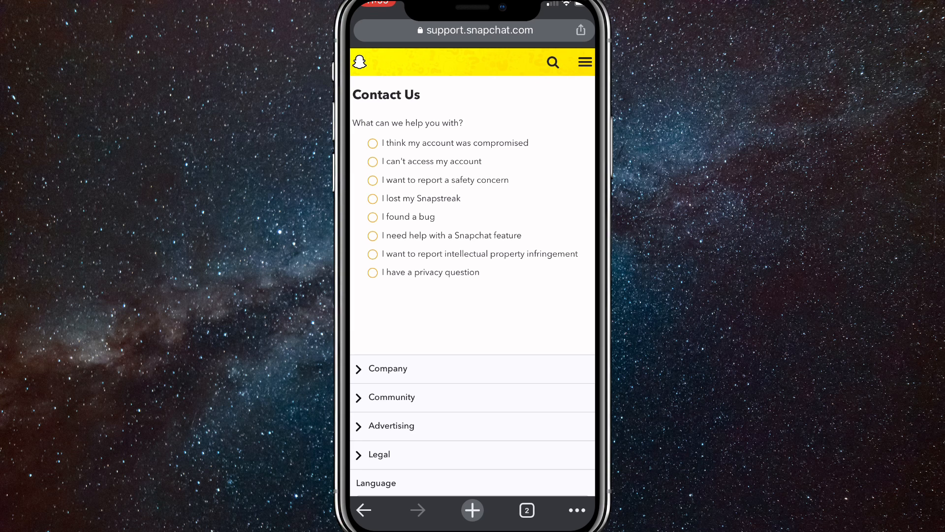
left_click(373, 160)
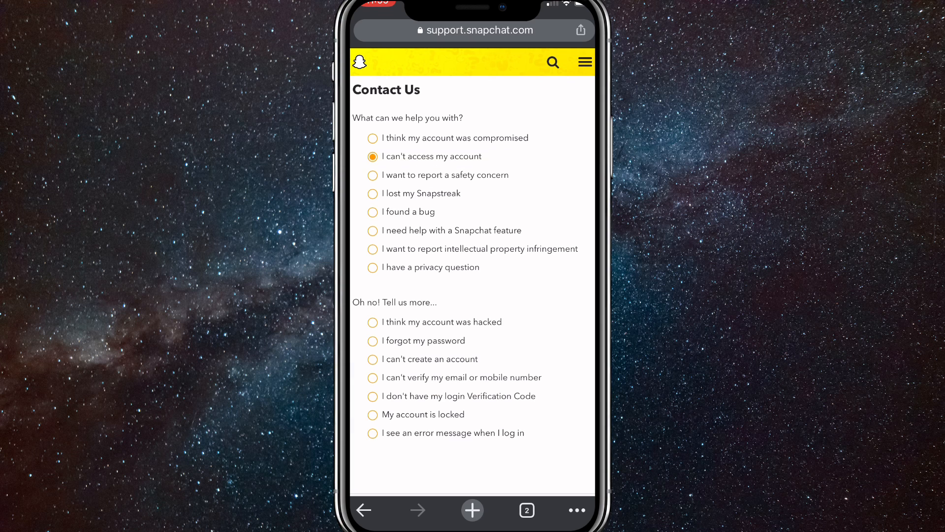
- Pick 'I forgot my password' and answer YES to needing more help, revealing the contact form
scroll("down", 3)
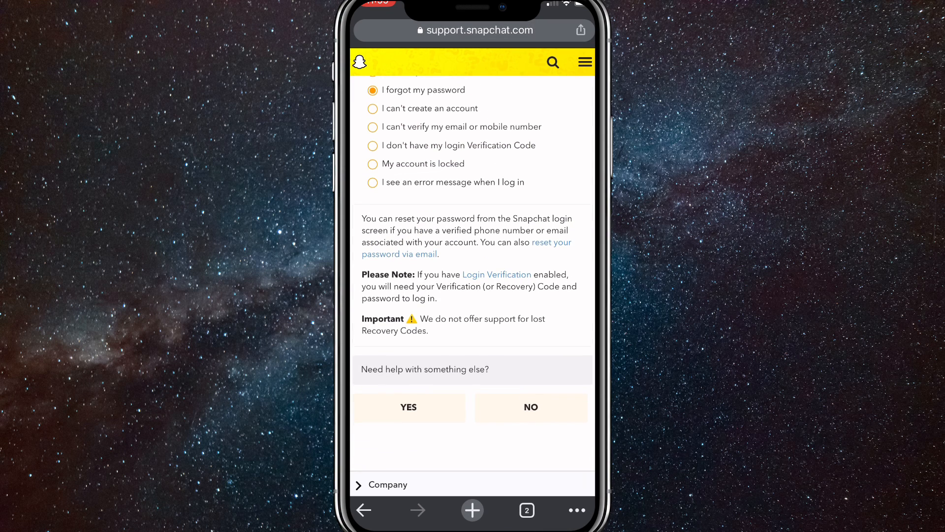
scroll("down", 3)
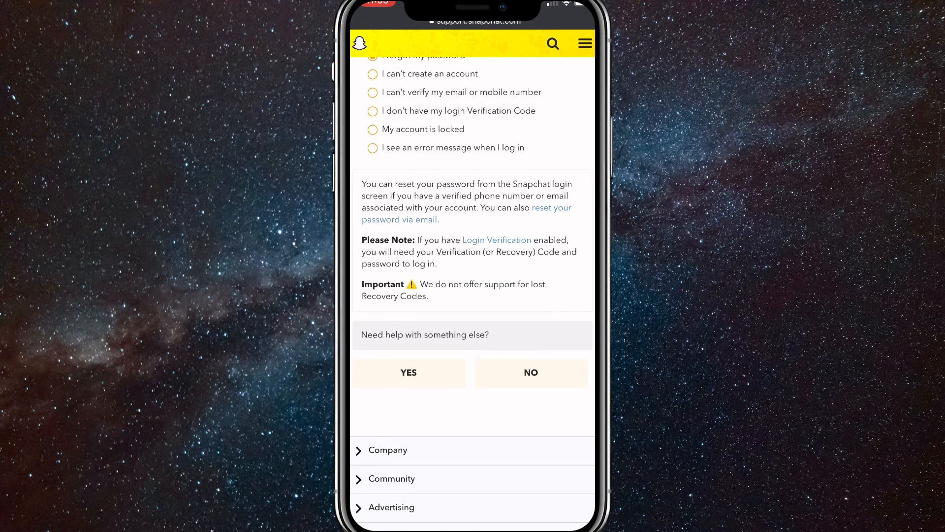
left_click(409, 373)
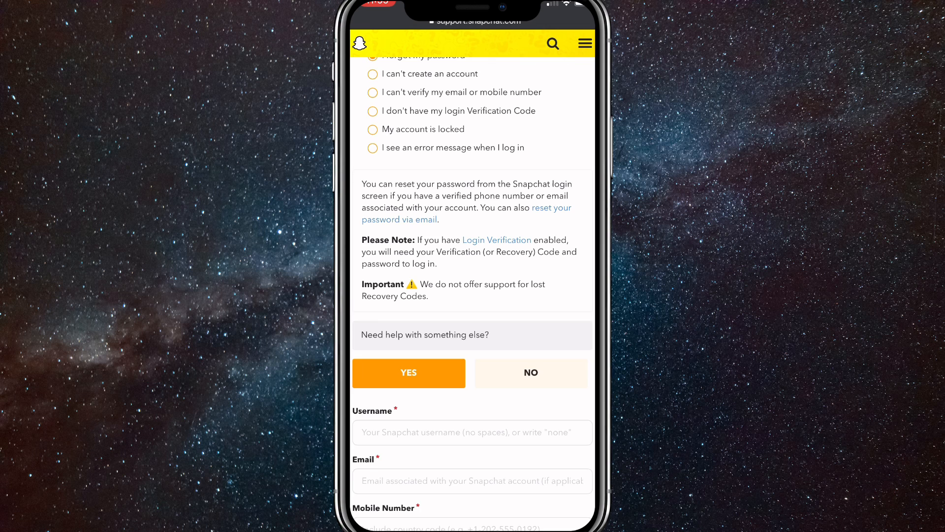
- Fill the Username field with 'atech' and the email starting '2basa...gmail.'
scroll("down", 3)
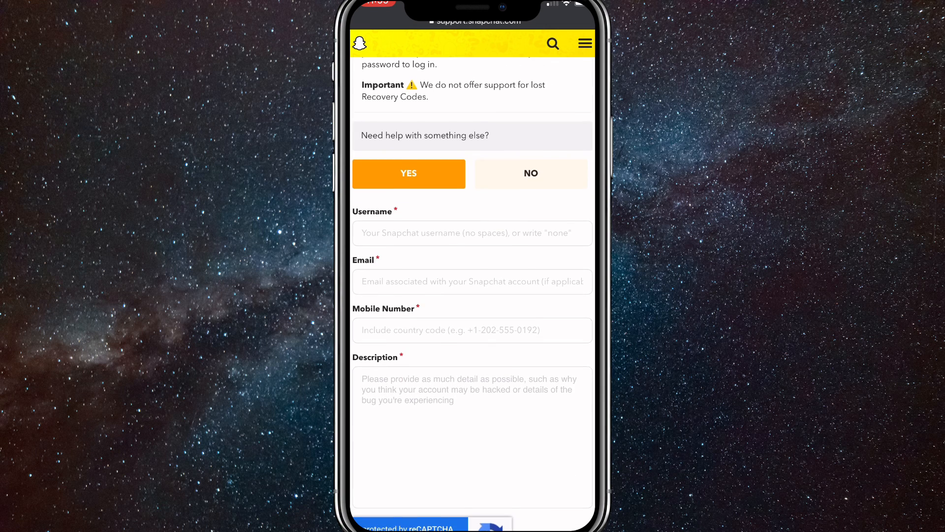
left_click(472, 232)
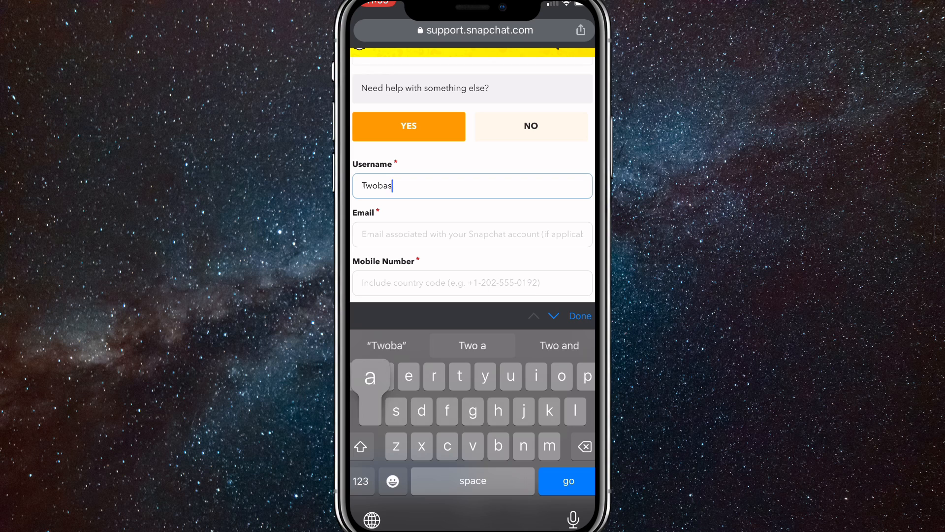
type("atech")
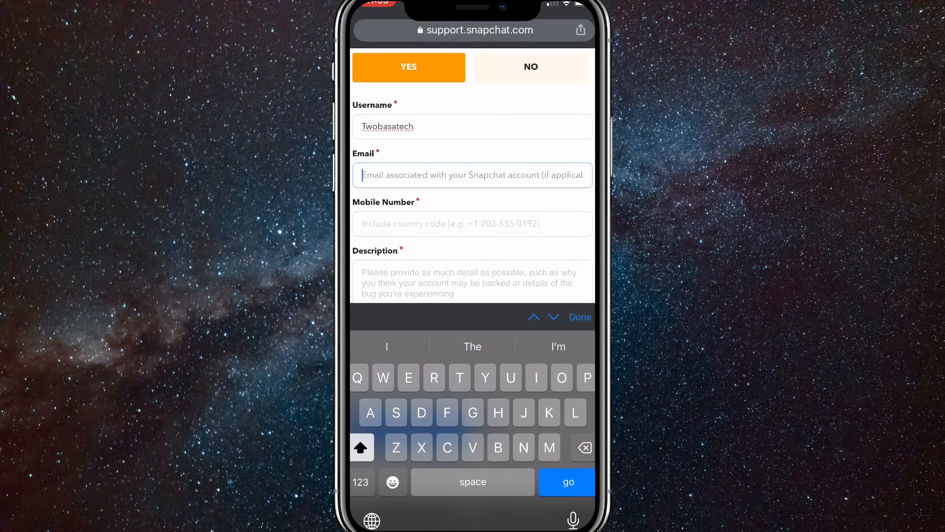
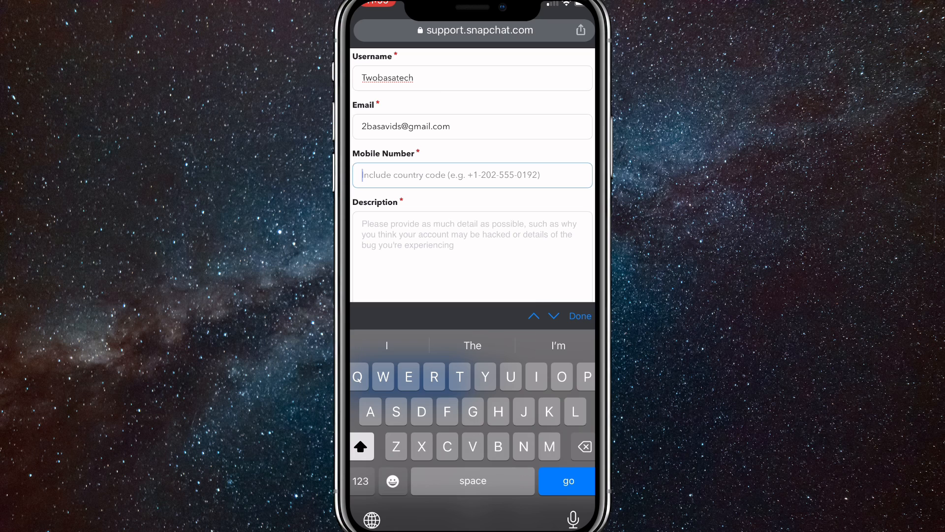
- Enter the mobile number and move to the Description box
left_click(361, 482)
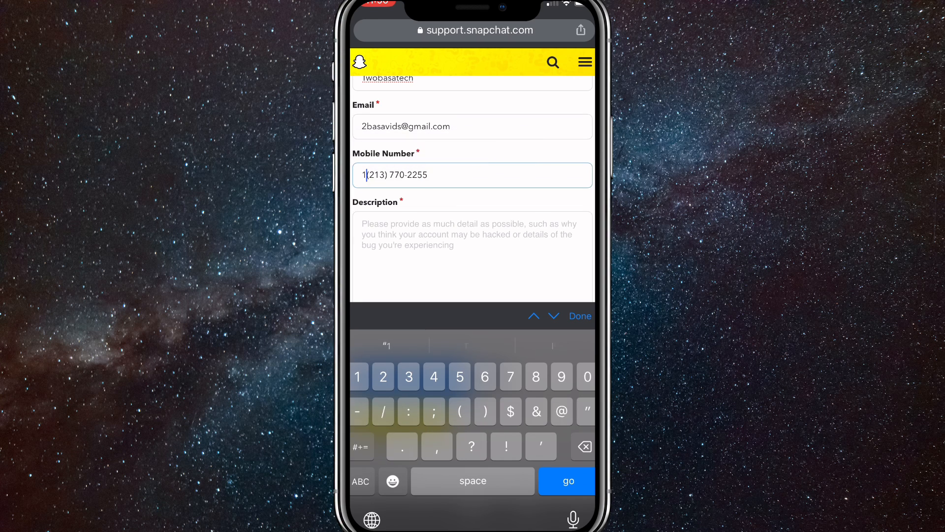
left_click(472, 253)
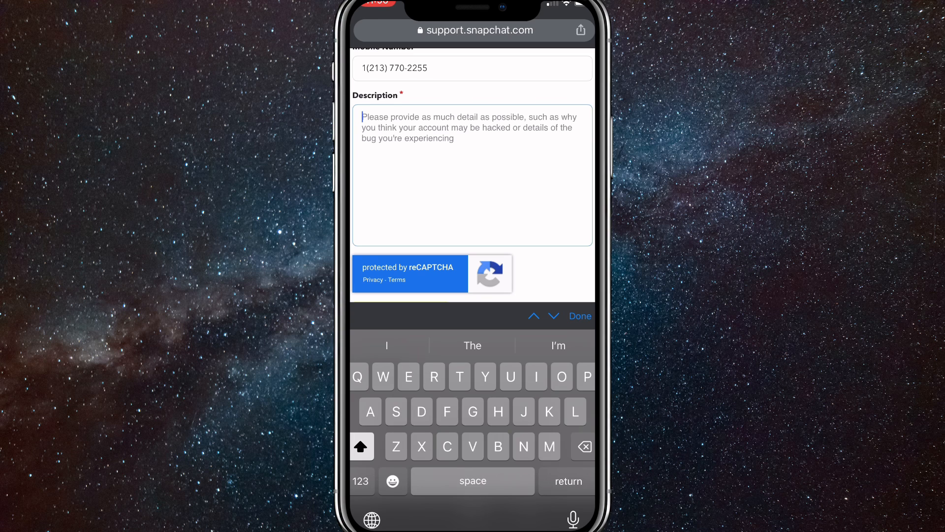
- Write 'Hi Snapchat support!', explain no phone number is connected, and ask 'Please help me recover my account'
type("Hi Snapchat support!")
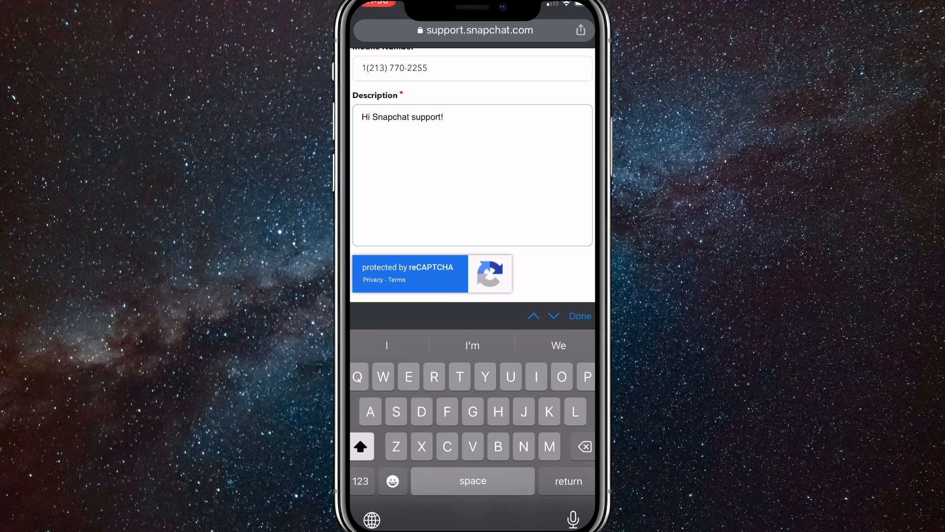
key("return")
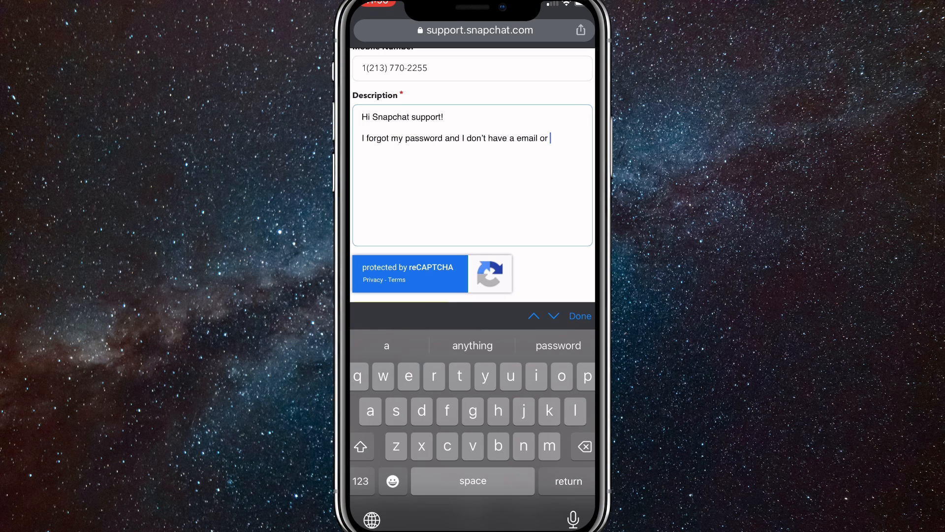
type("phone number connected to the account")
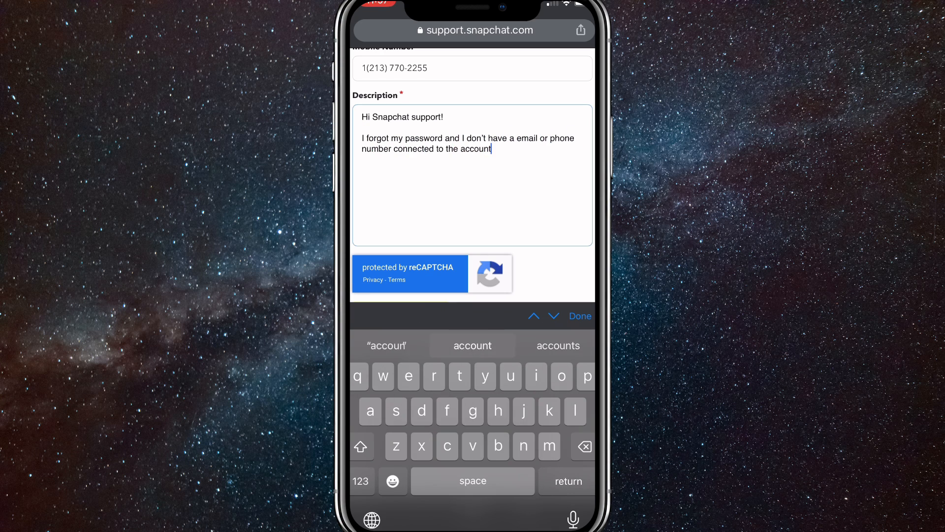
type("Please help")
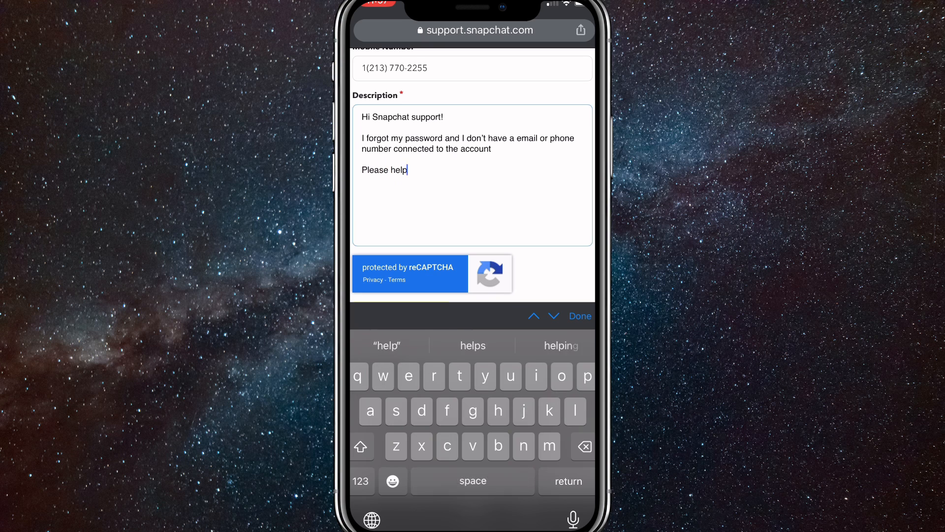
type("me recover my account")
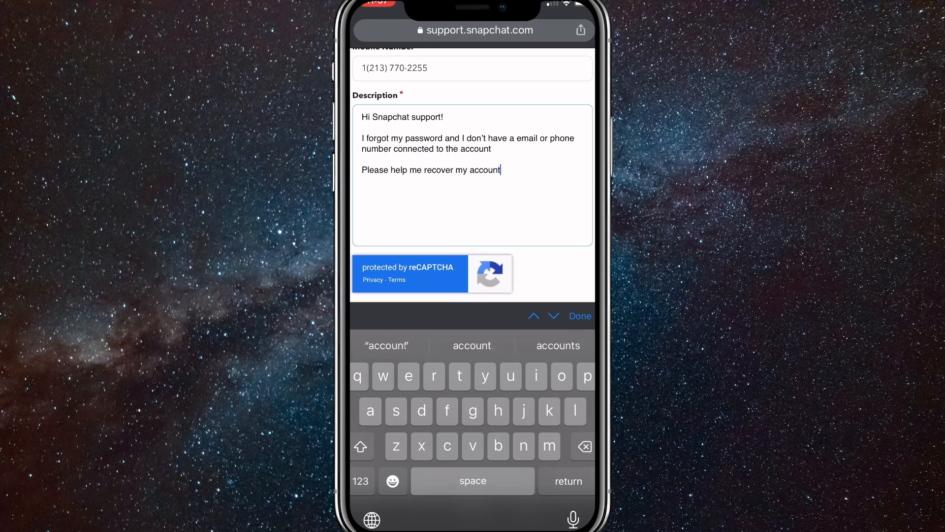
type("You can s")
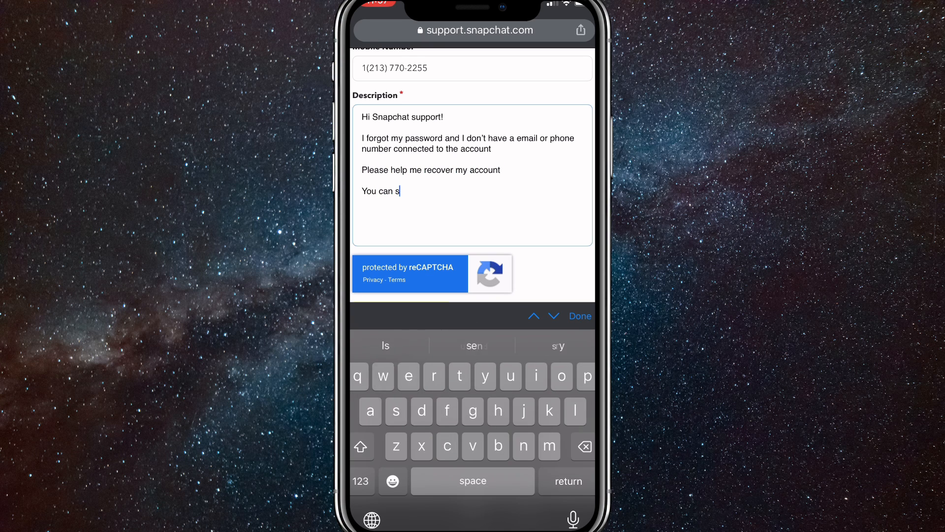
type("end a reply to me at")
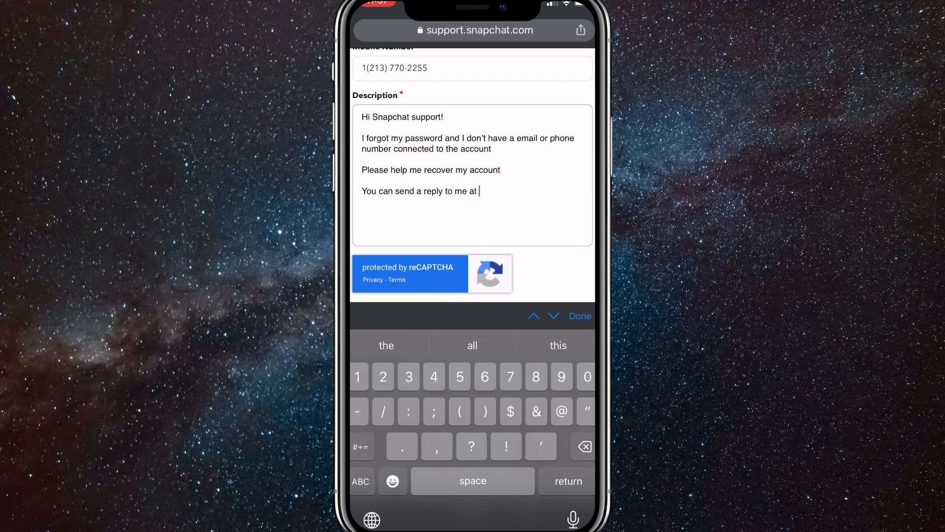
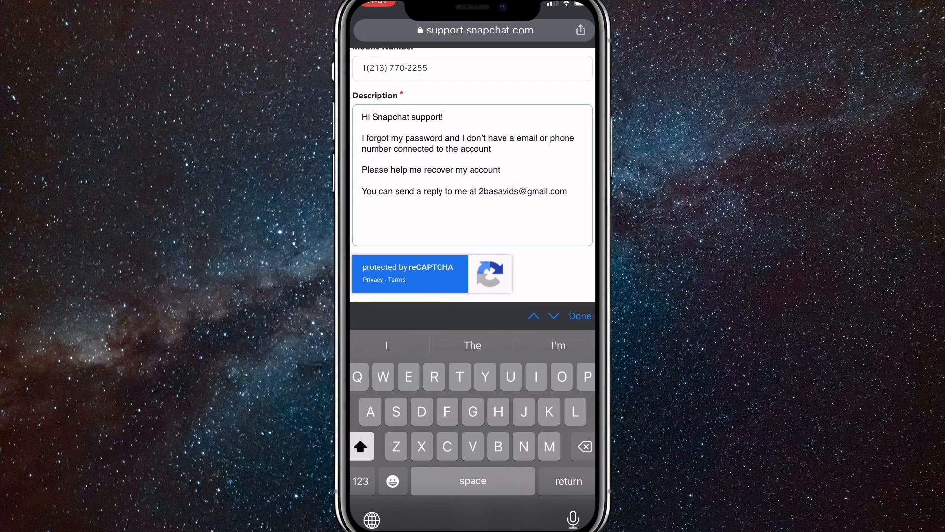
type("Thank you for your help!")
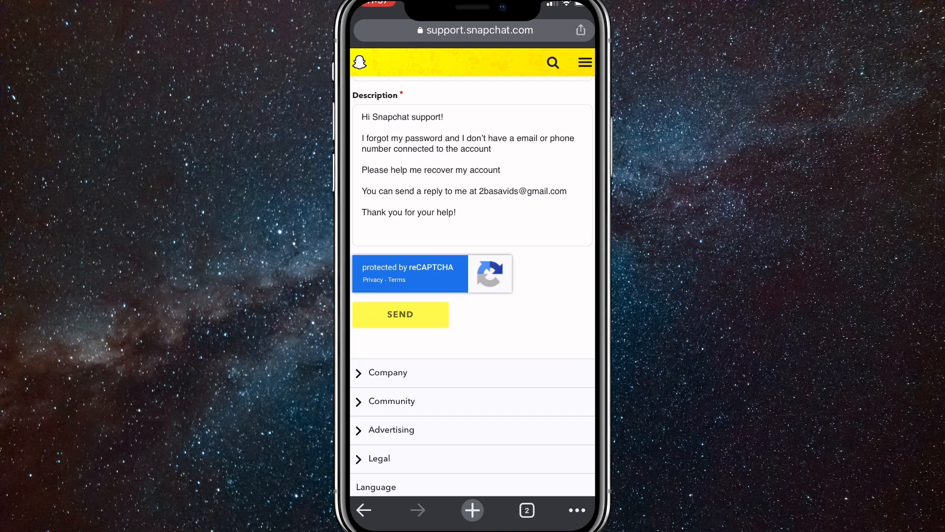
scroll("down", 3)
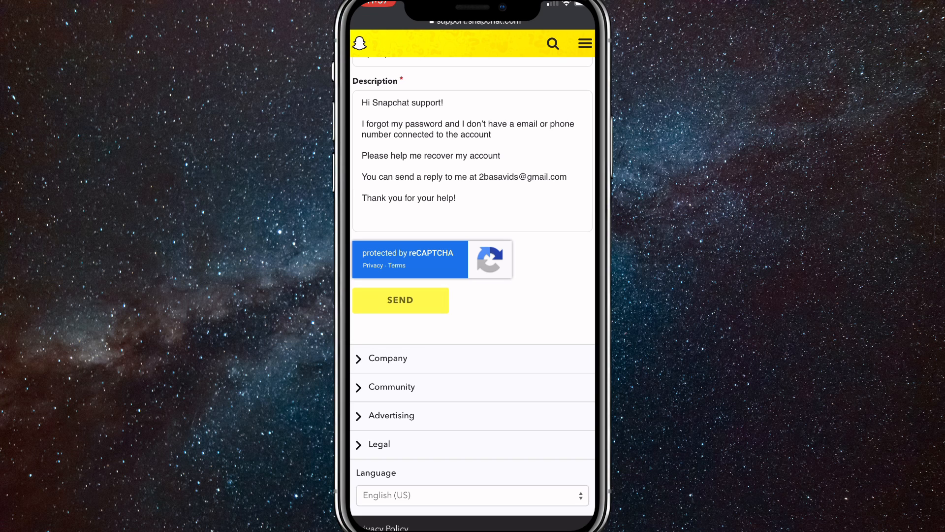
- Send the forgotten-password request and view the confirmation that a case number will be emailed
left_click(400, 300)
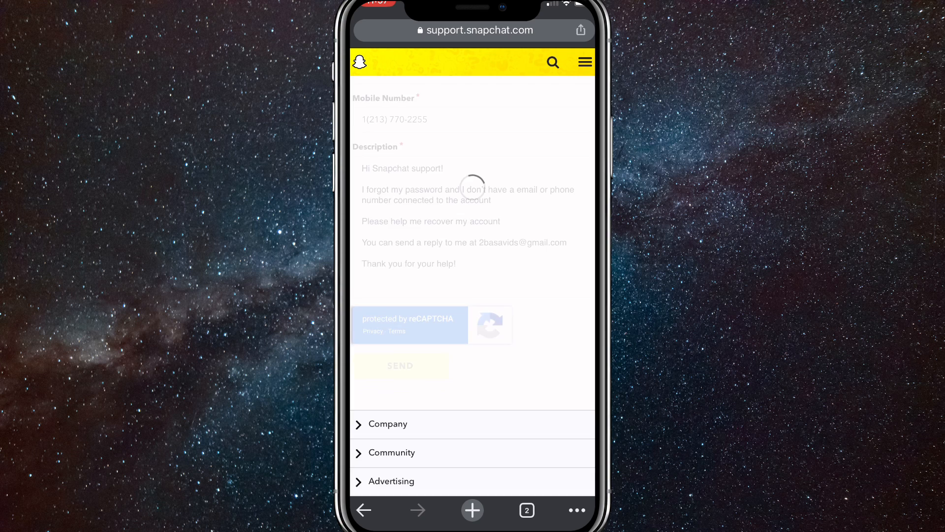
left_click(401, 365)
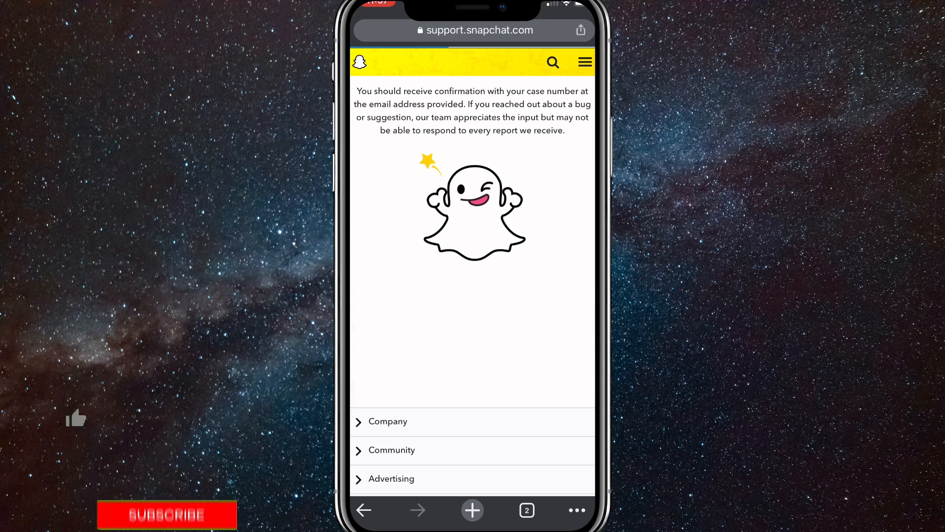
left_click(167, 515)
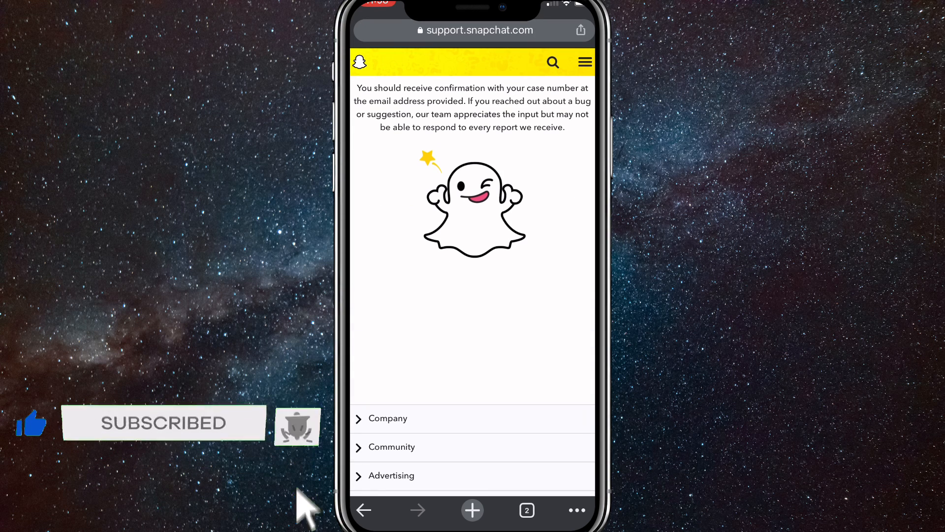